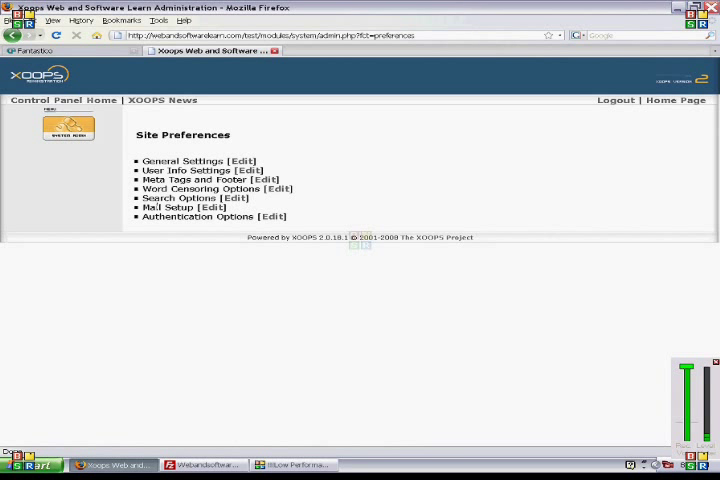
pyautogui.moveTo(265, 179)
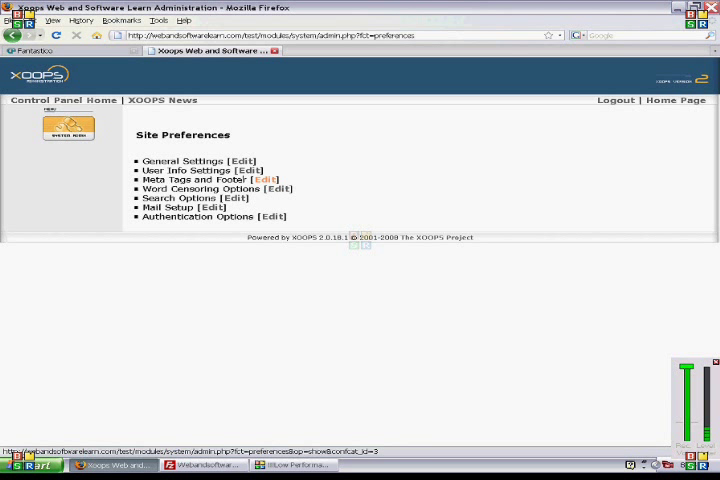
# Step: Open the System module's admin sections menu from the Site Preferences page
pyautogui.click(68, 128)
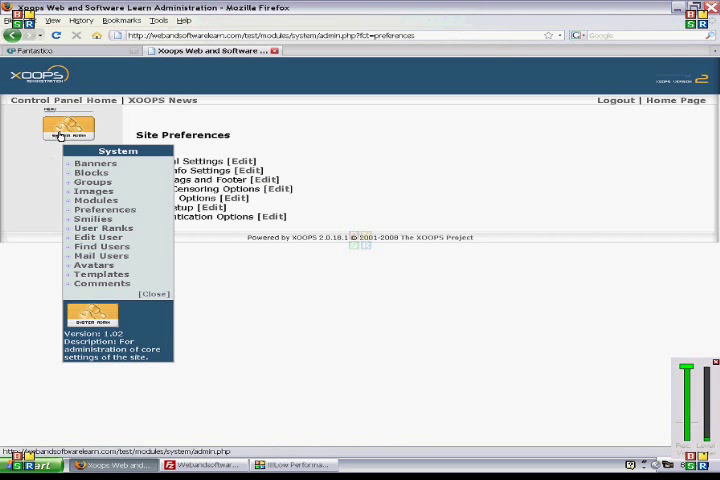
pyautogui.moveTo(68, 132)
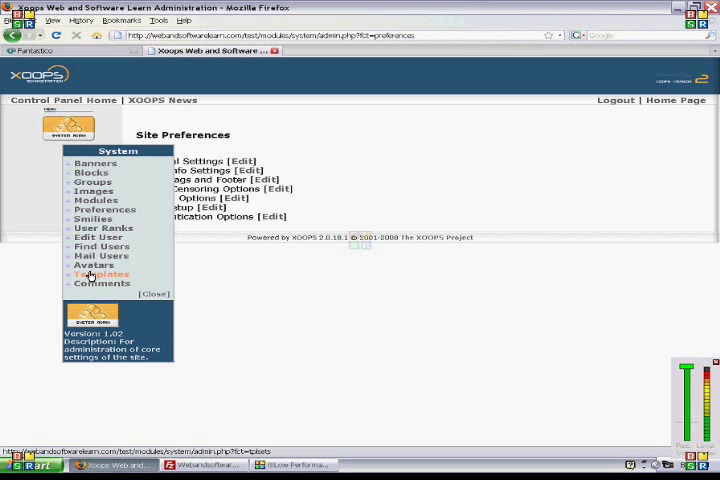
# Step: In Templates, clone the default template set under the new name '2'
pyautogui.click(101, 274)
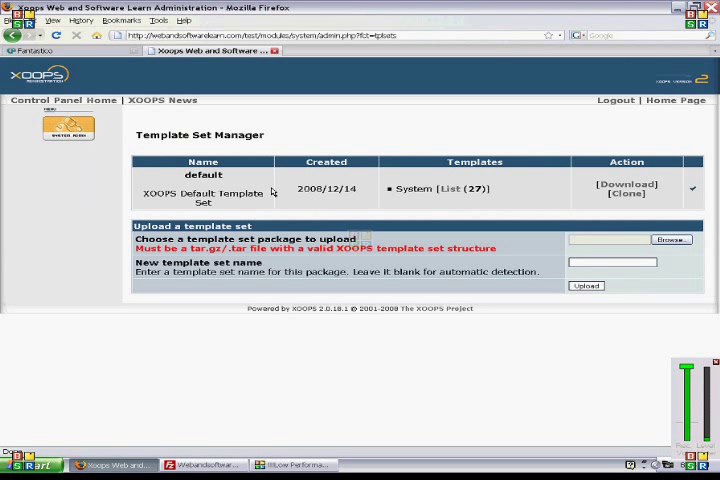
pyautogui.moveTo(383, 112)
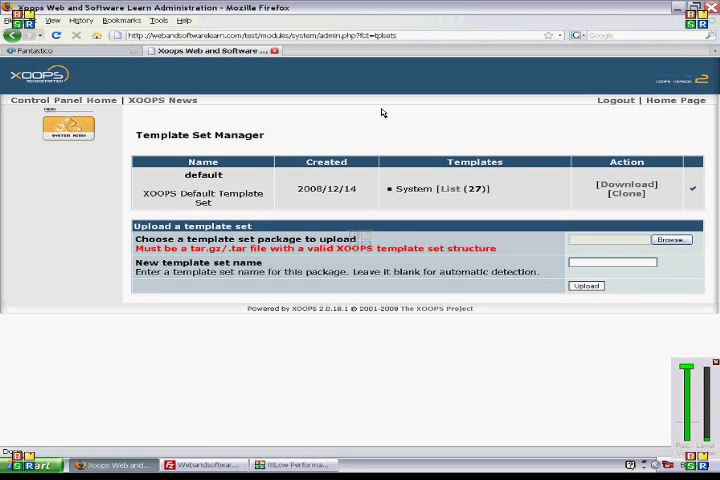
pyautogui.click(617, 193)
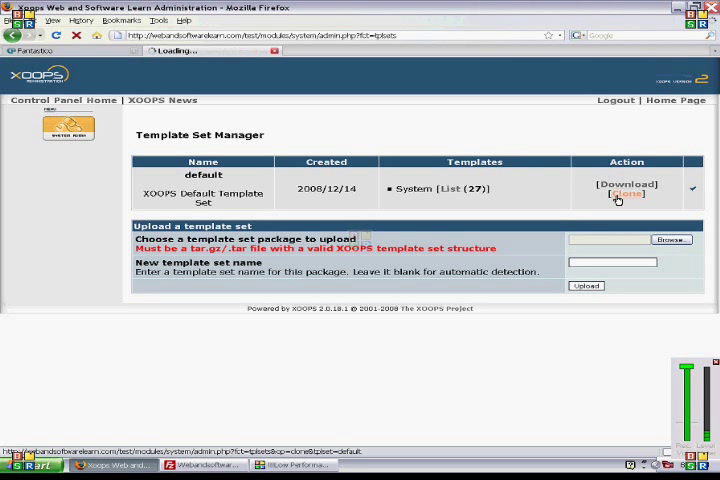
pyautogui.click(619, 194)
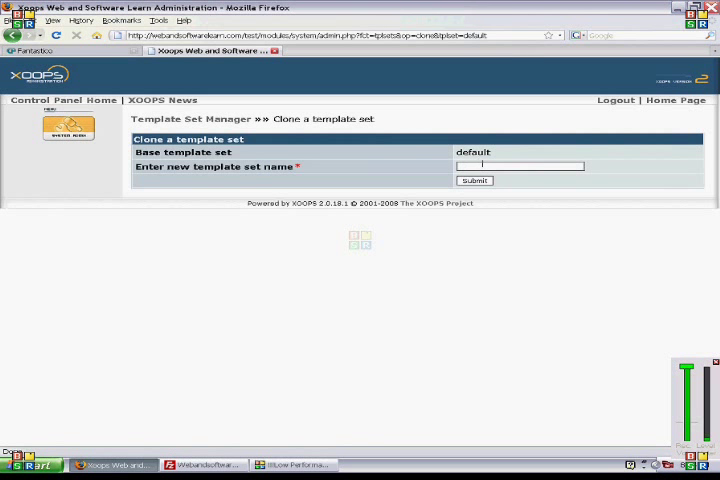
pyautogui.write('2')
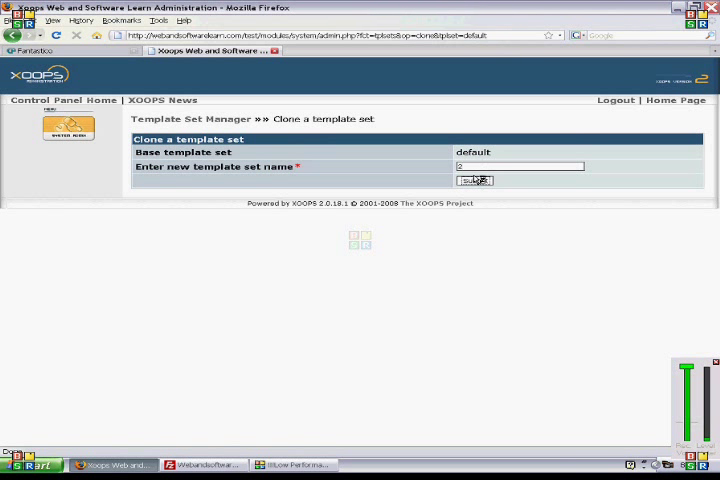
pyautogui.click(475, 180)
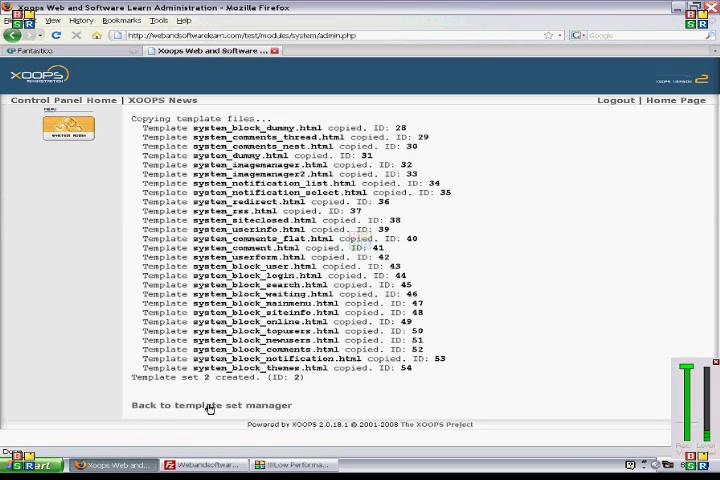
# Step: Go back to the template manager listing default and 2, then reopen the System menu
pyautogui.click(211, 405)
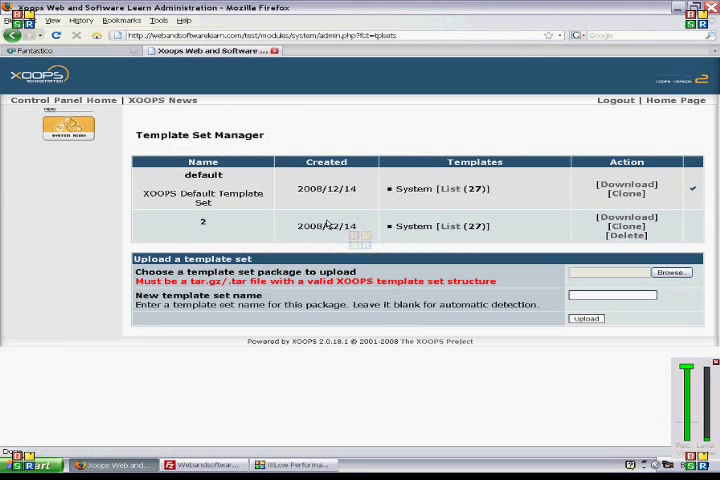
pyautogui.moveTo(113, 146)
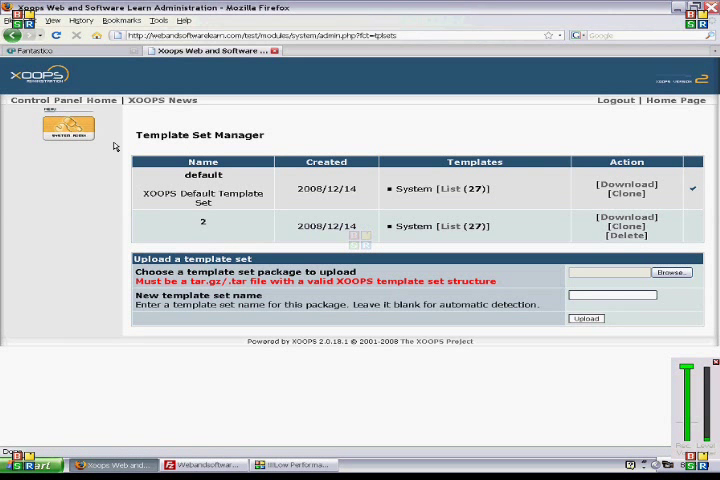
pyautogui.click(66, 128)
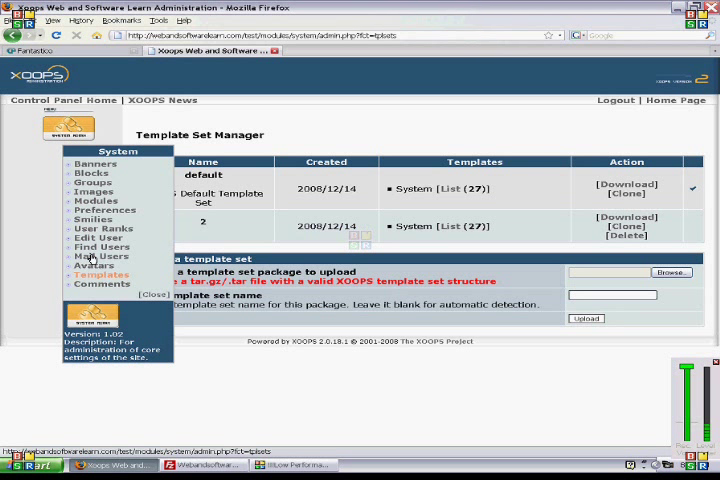
# Step: In General Settings, set Default template set to 2 and Check templates for modifications to Yes
pyautogui.click(98, 209)
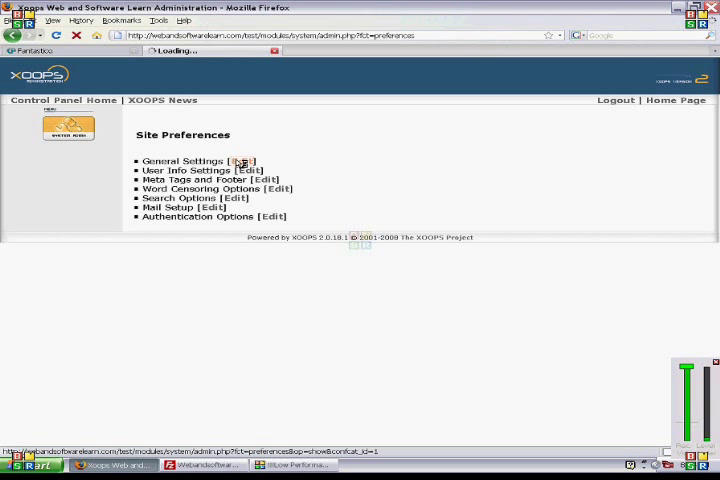
pyautogui.click(239, 161)
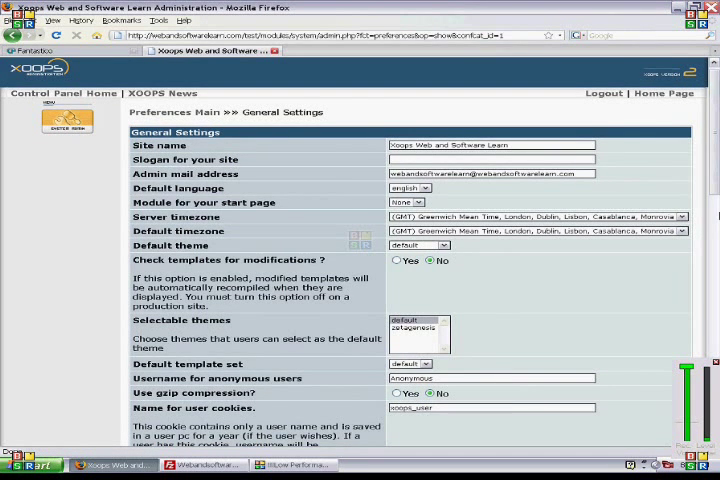
pyautogui.scroll(-3)
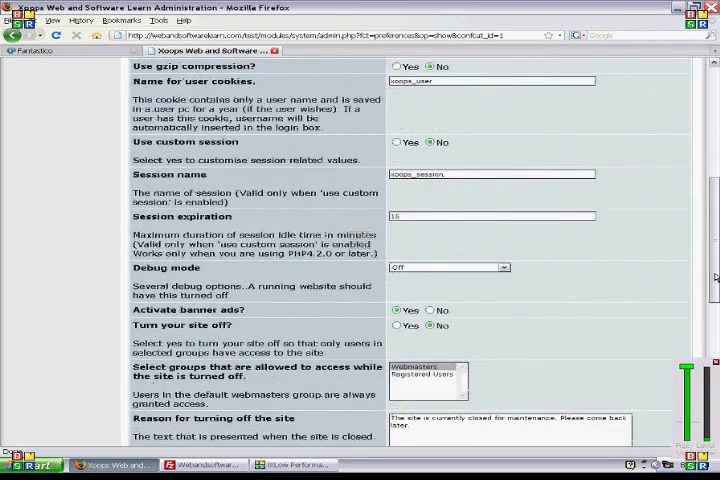
pyautogui.scroll(3)
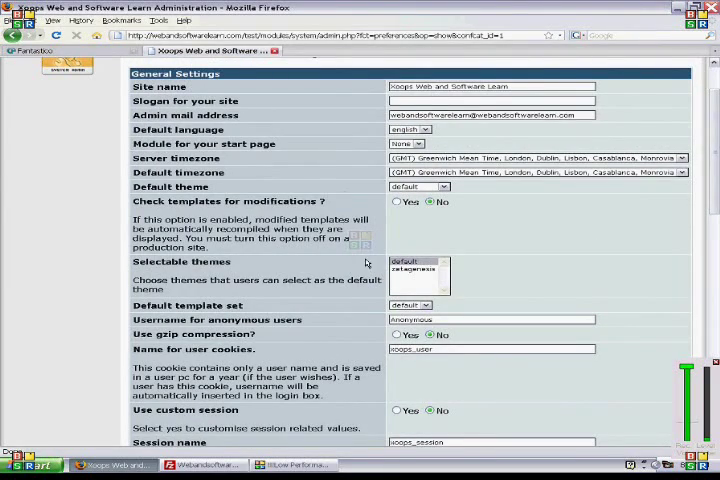
pyautogui.click(425, 305)
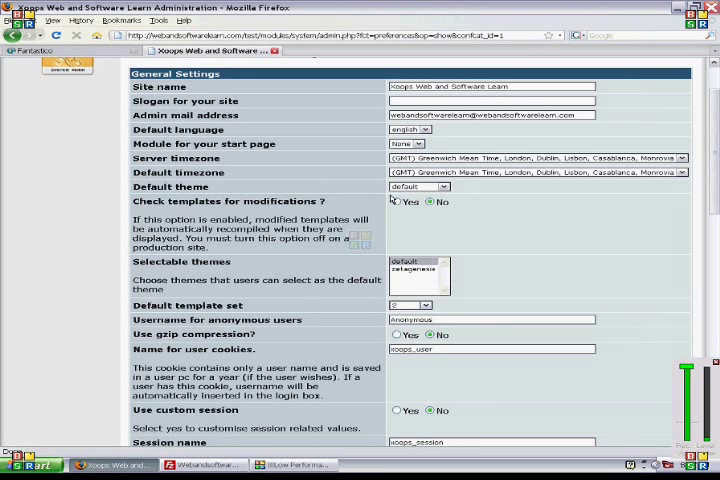
pyautogui.click(395, 202)
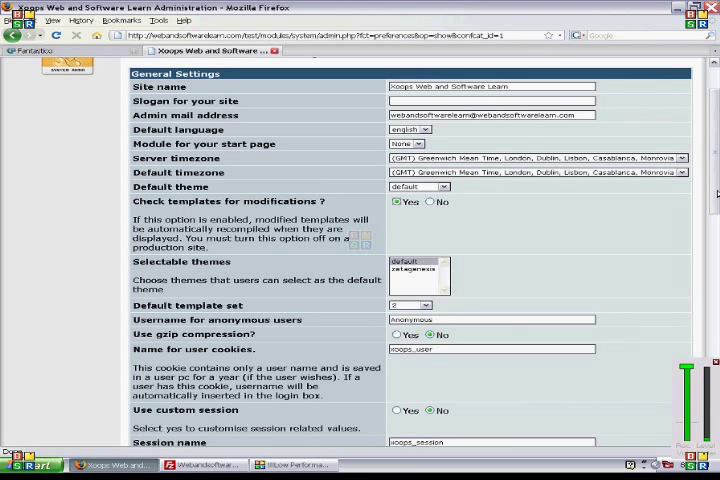
pyautogui.scroll(-3)
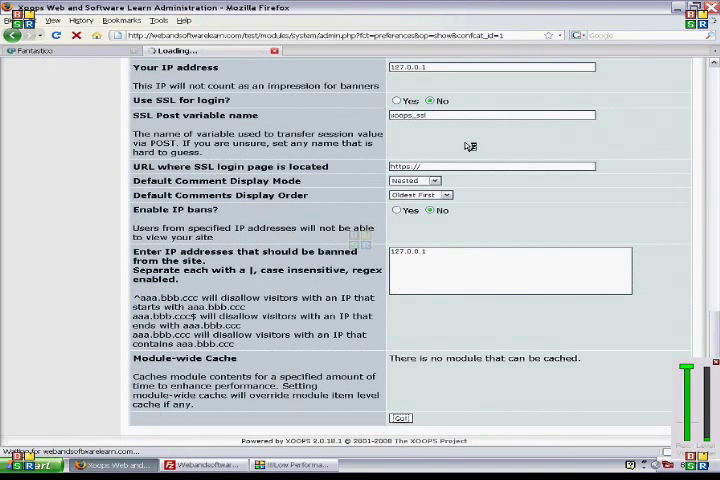
# Step: Save the General Settings changes and return to the Template Set Manager
pyautogui.click(400, 417)
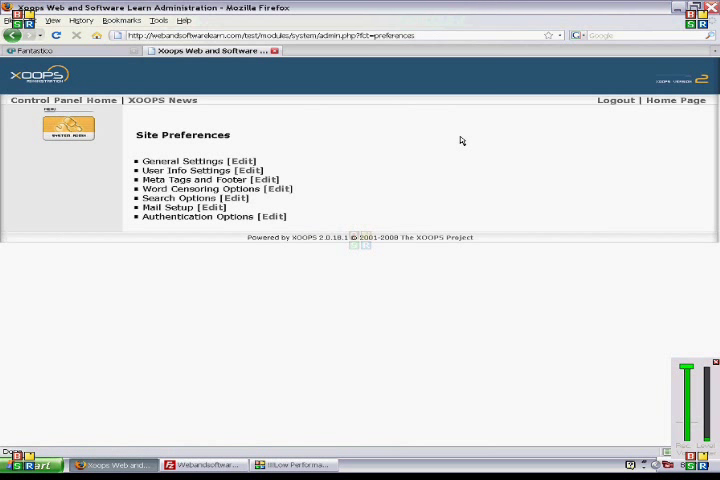
pyautogui.click(68, 128)
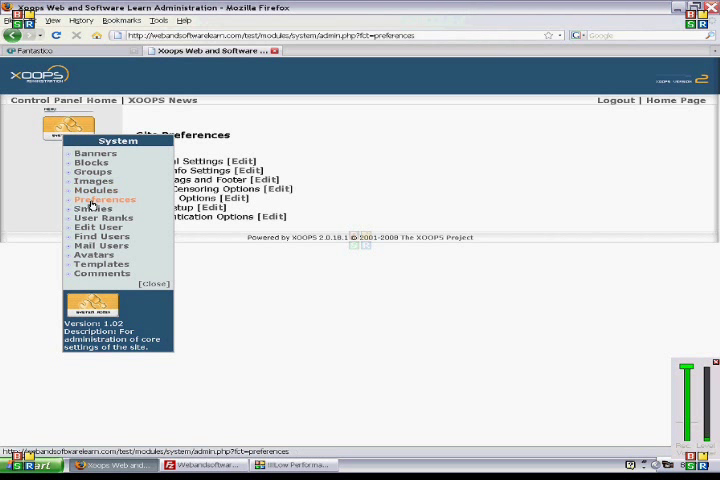
pyautogui.moveTo(103, 217)
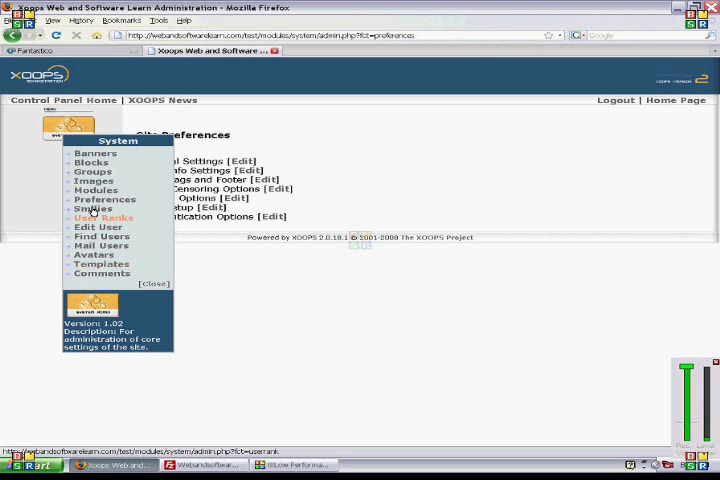
pyautogui.click(100, 263)
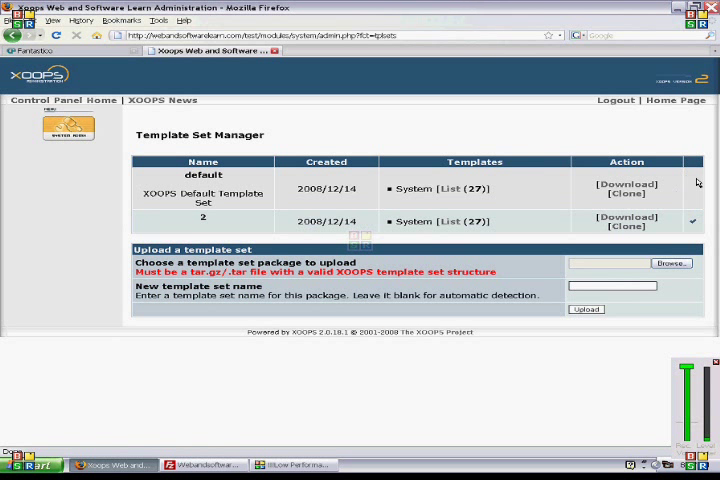
pyautogui.moveTo(612, 224)
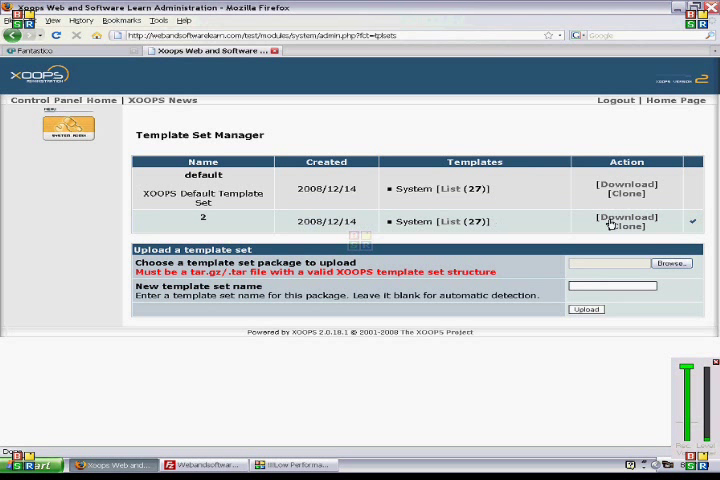
pyautogui.moveTo(428, 207)
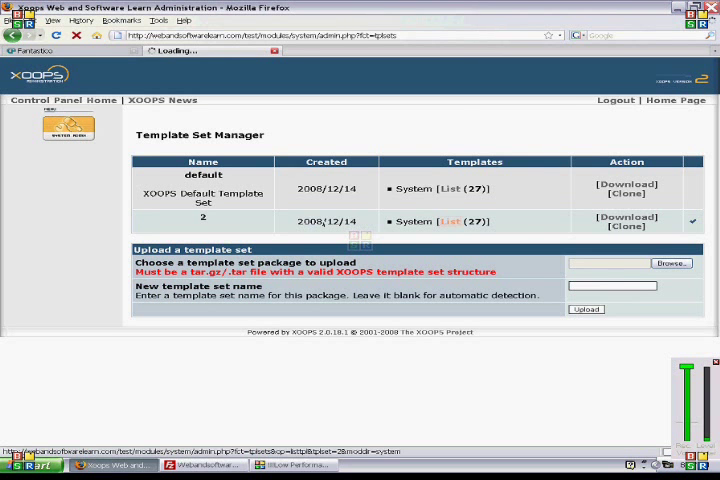
pyautogui.click(452, 221)
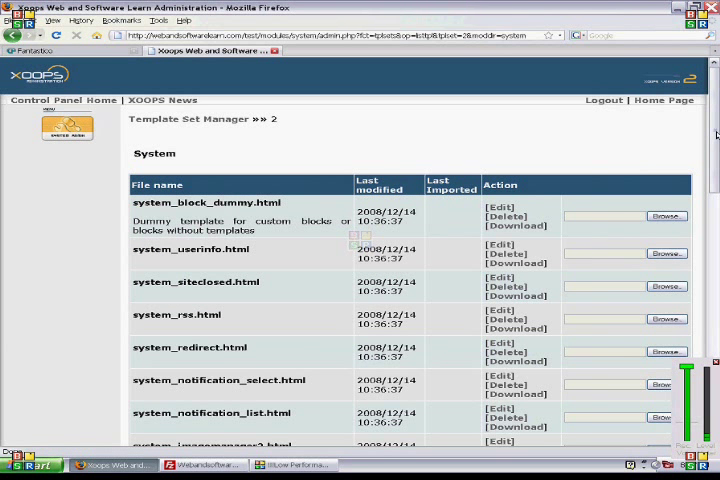
pyautogui.scroll(-3)
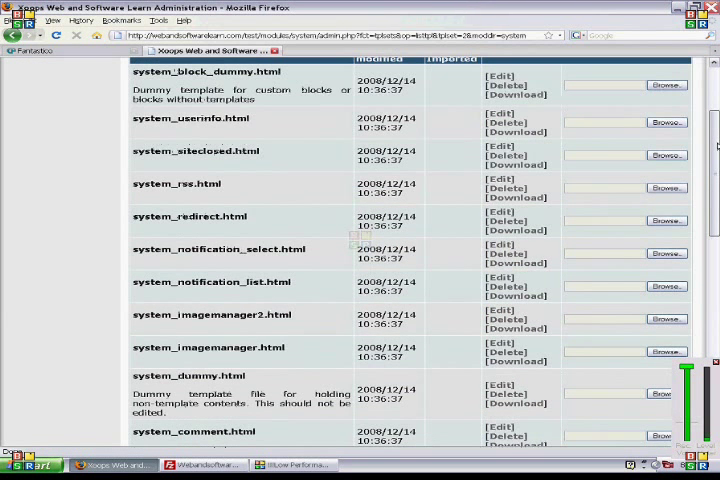
pyautogui.scroll(3)
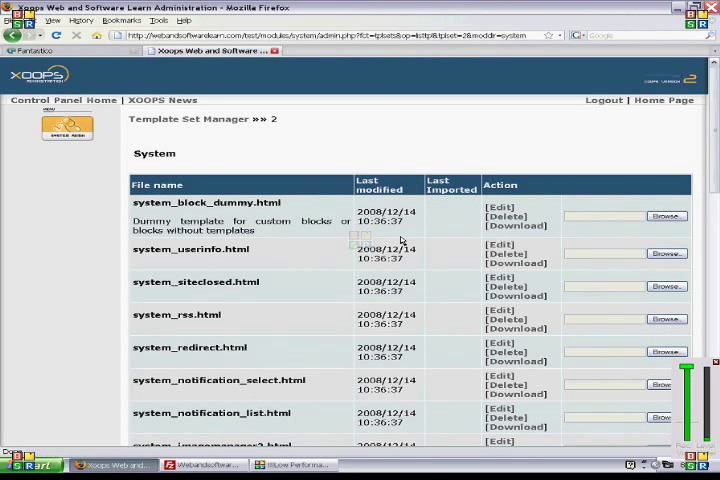
pyautogui.moveTo(418, 262)
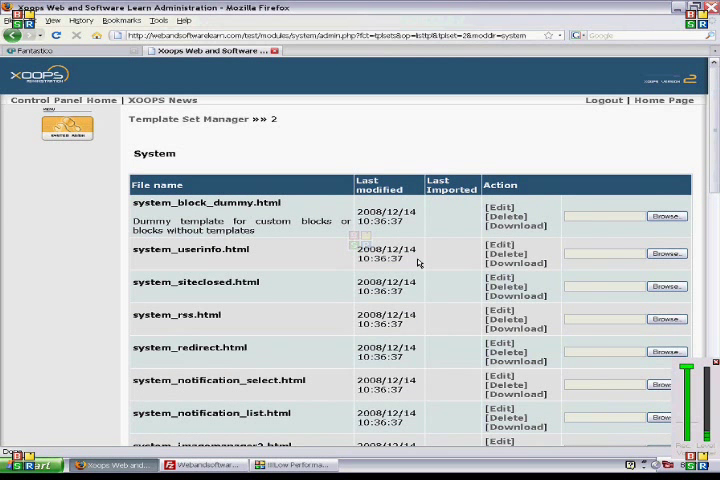
pyautogui.moveTo(229, 216)
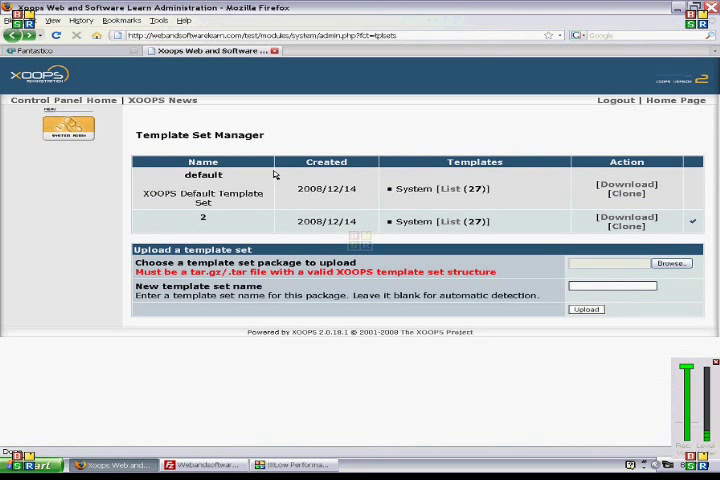
# Step: Go to the Site Preferences page, then reopen the System admin menu
pyautogui.click(68, 127)
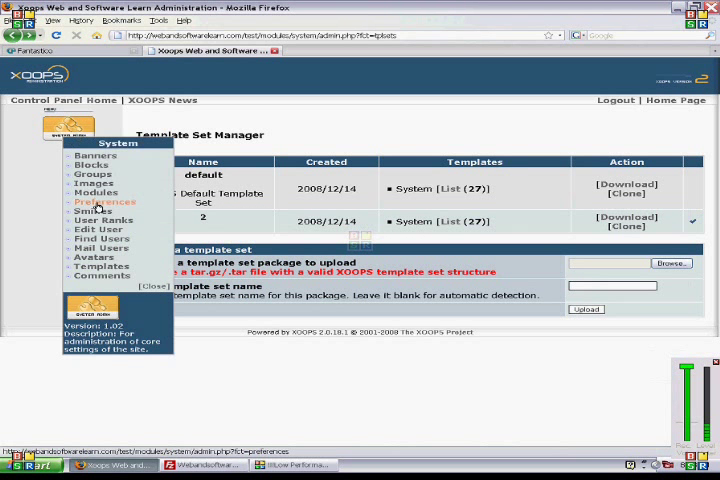
pyautogui.moveTo(275, 193)
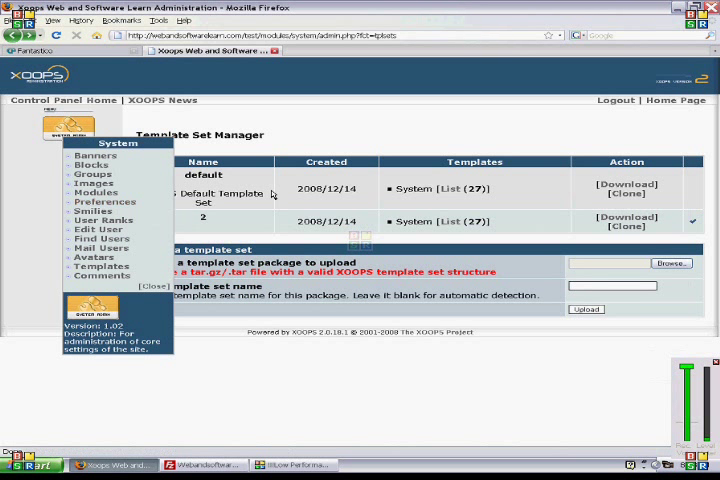
pyautogui.click(96, 201)
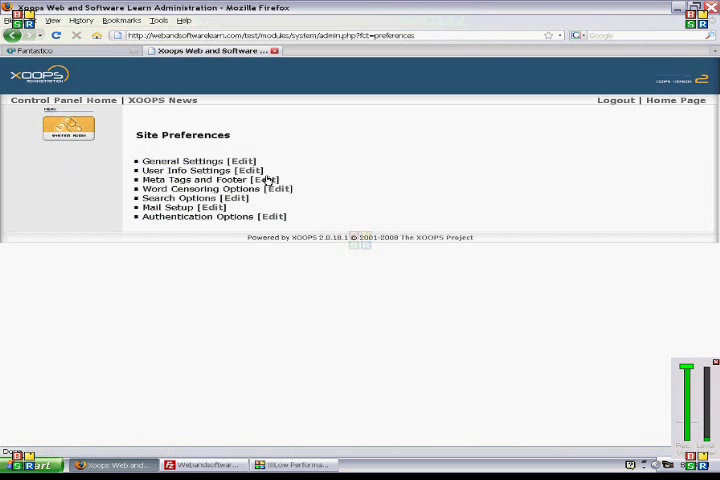
pyautogui.moveTo(33, 62)
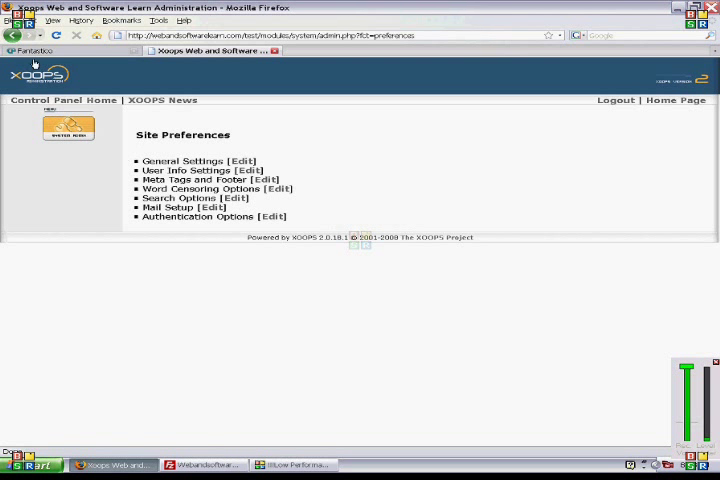
pyautogui.click(68, 128)
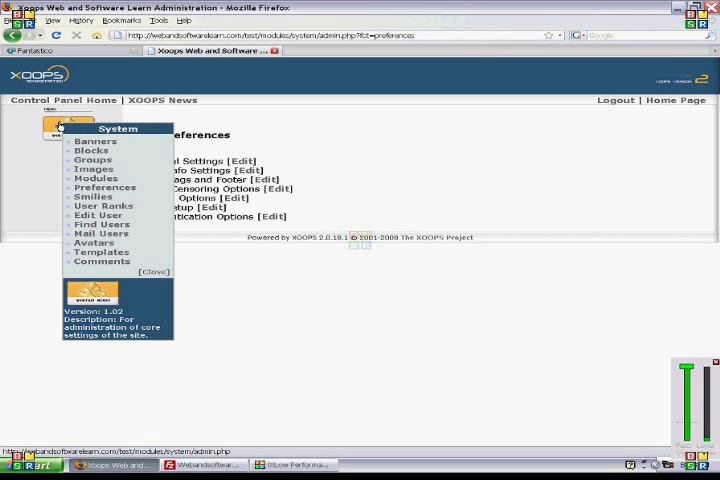
# Step: Open set 2's system_block_siteinfo.html template for editing, with the System menu open
pyautogui.click(101, 252)
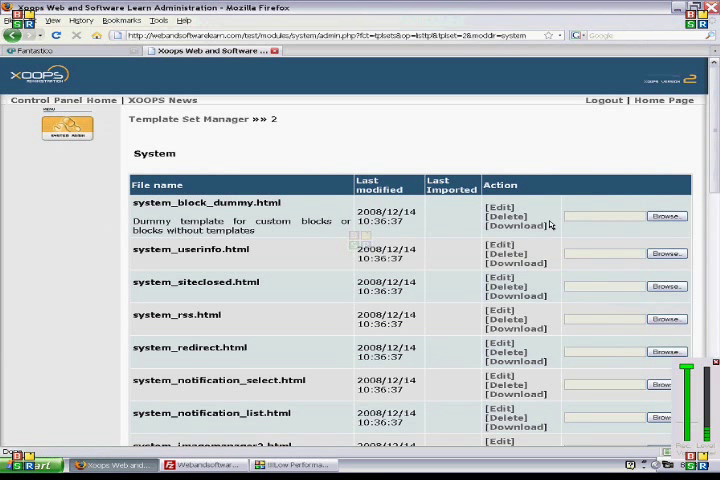
pyautogui.moveTo(525, 215)
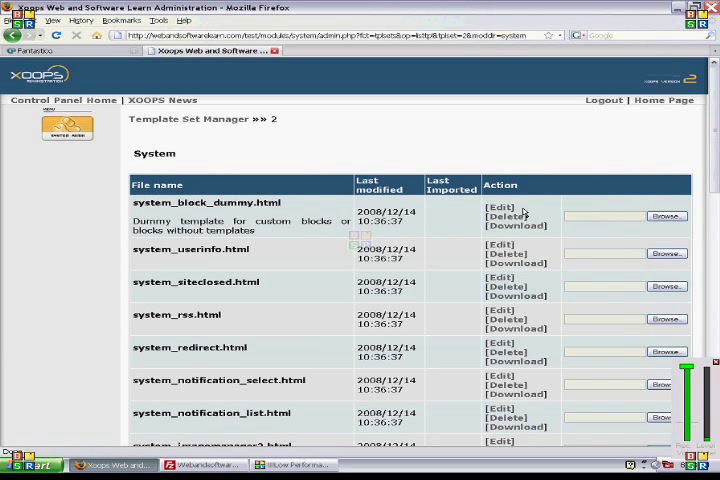
pyautogui.moveTo(716, 116)
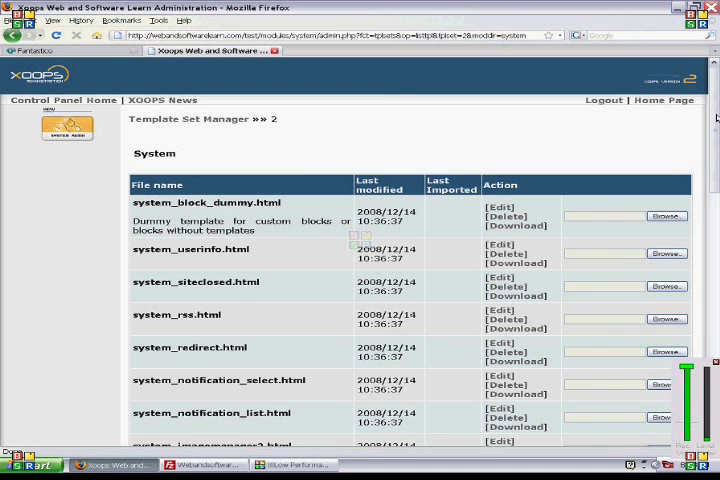
pyautogui.scroll(-3)
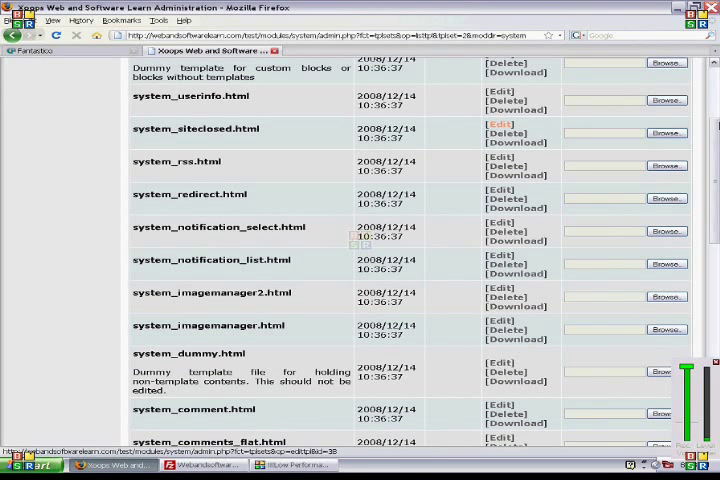
pyautogui.scroll(3)
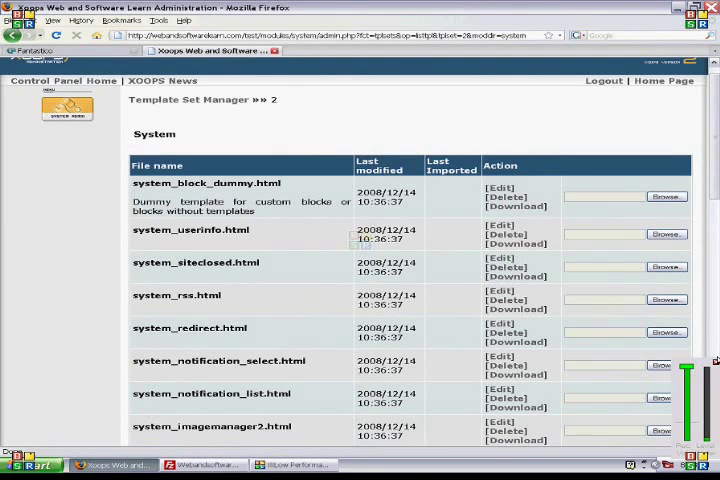
pyautogui.scroll(-3)
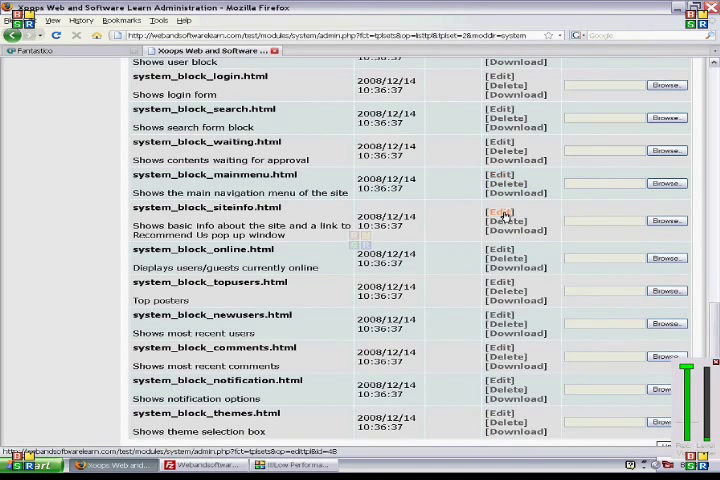
pyautogui.click(499, 211)
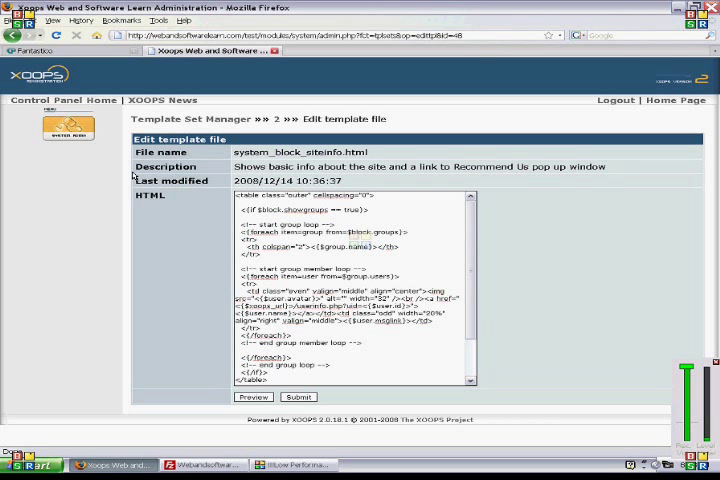
pyautogui.click(67, 130)
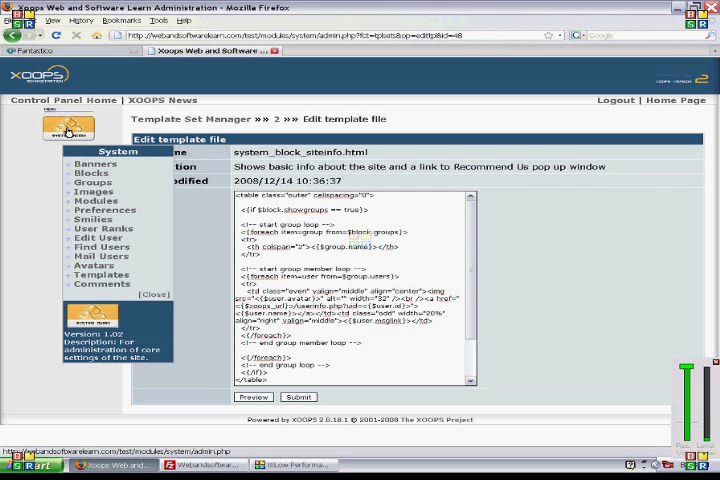